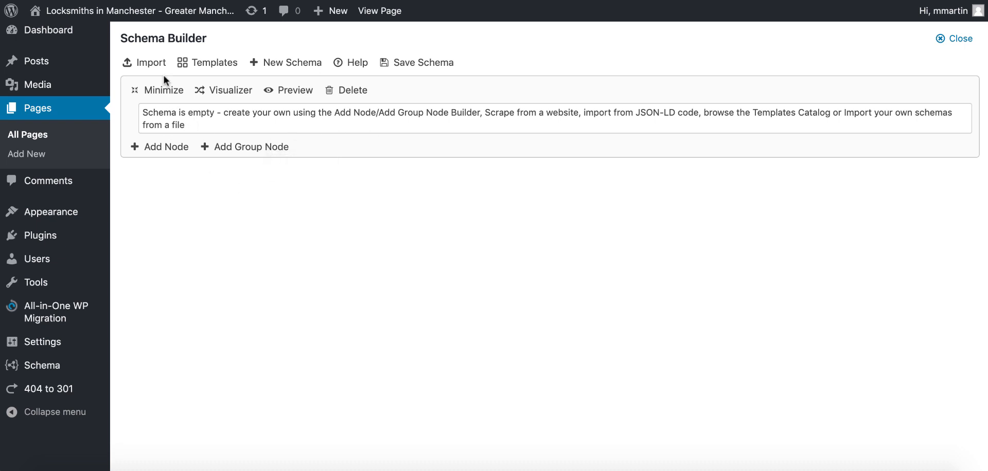
left_click(144, 63)
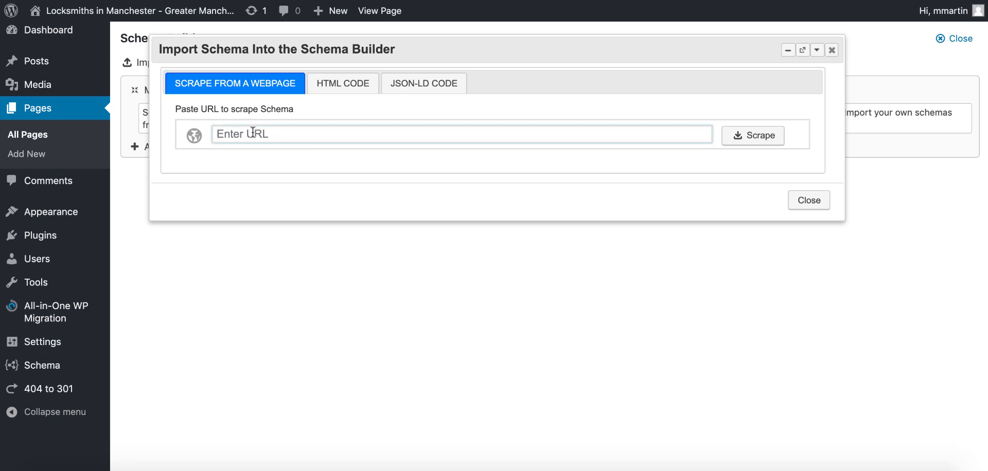
type("https://www.yell.com/s/locksmiths-manchester.html")
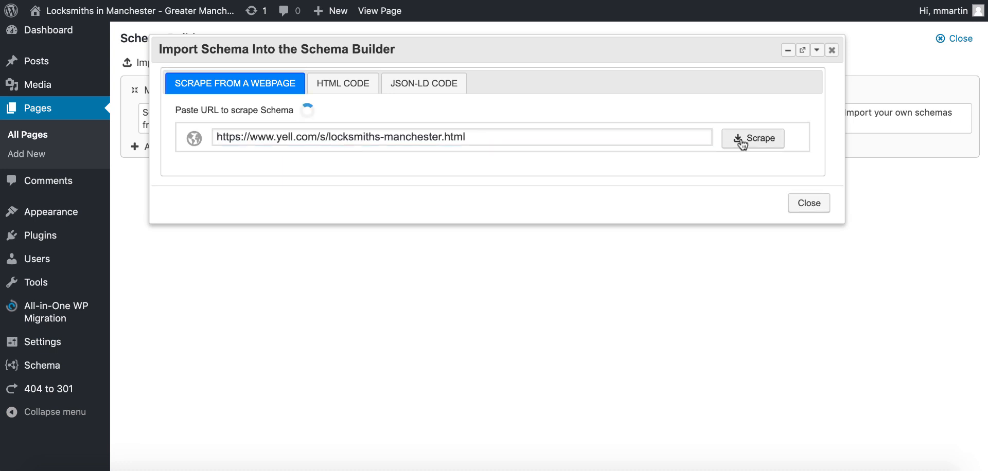
left_click(752, 138)
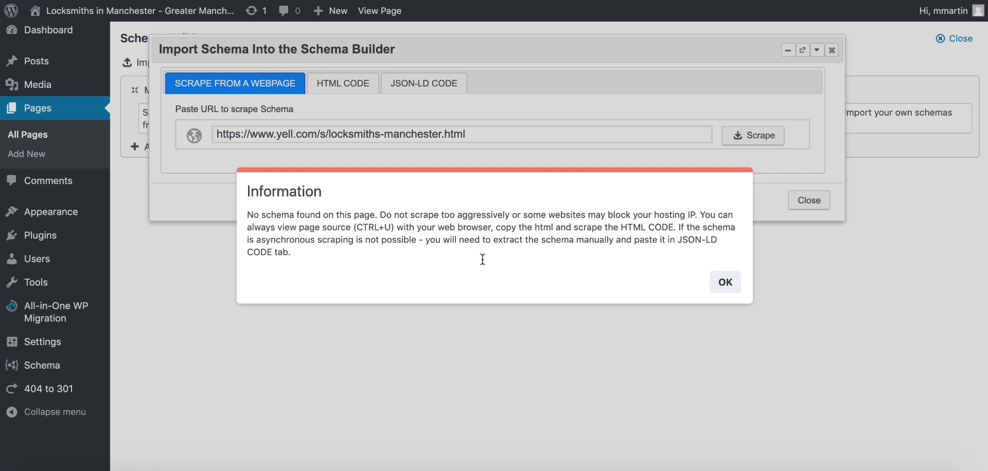
left_click(725, 282)
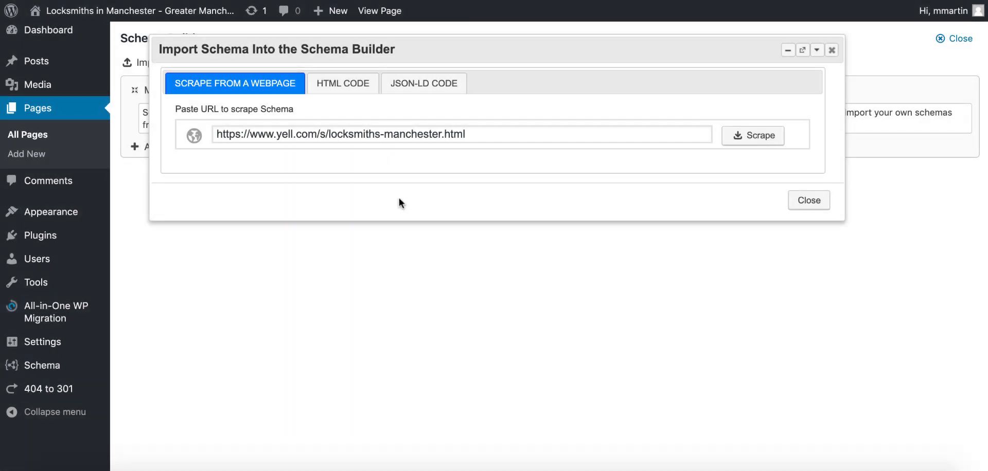
left_click(343, 82)
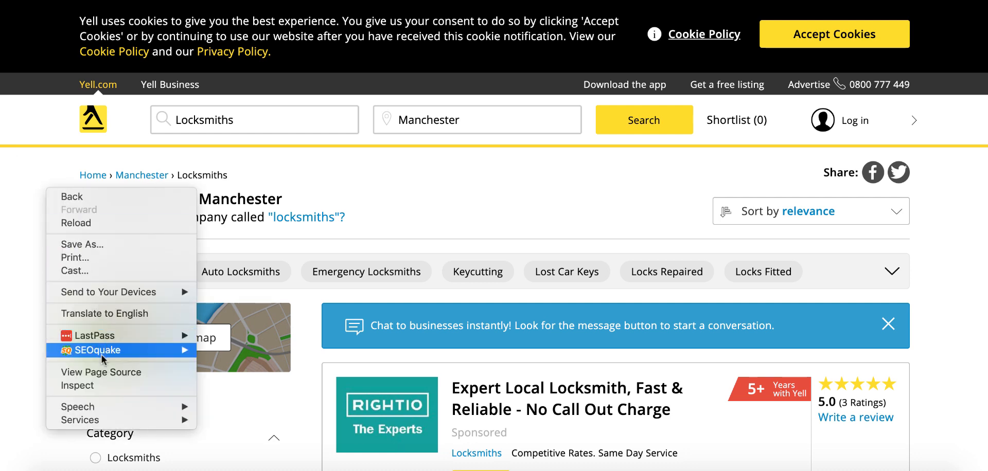
View the HTML source of the Yell Manchester locksmiths page
left_click(100, 372)
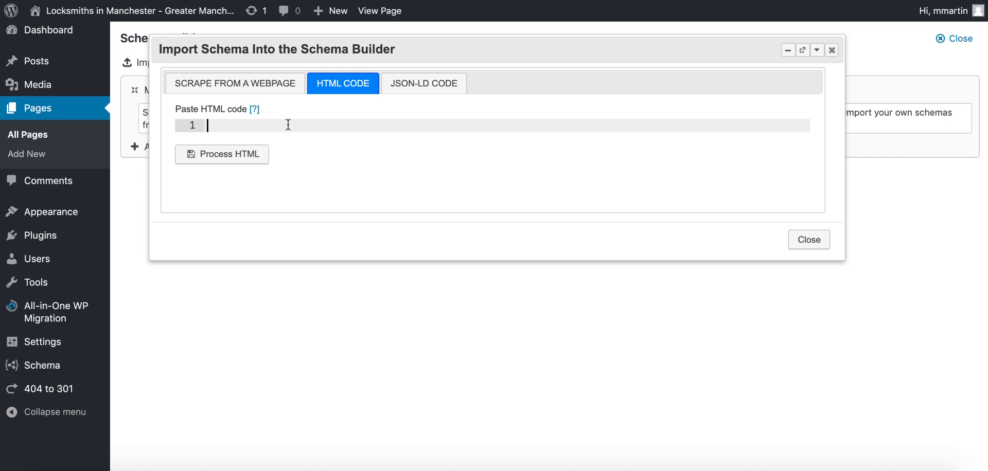
mouse_move(718, 154)
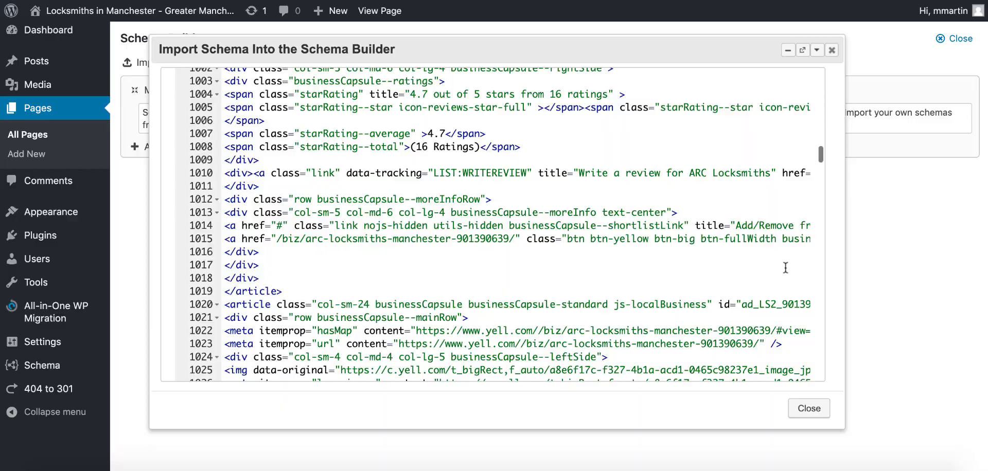
Process the pasted Yell page source to extract WebSite, BreadcrumbList, WebPage and Locksmith schemas
scroll("down", 3)
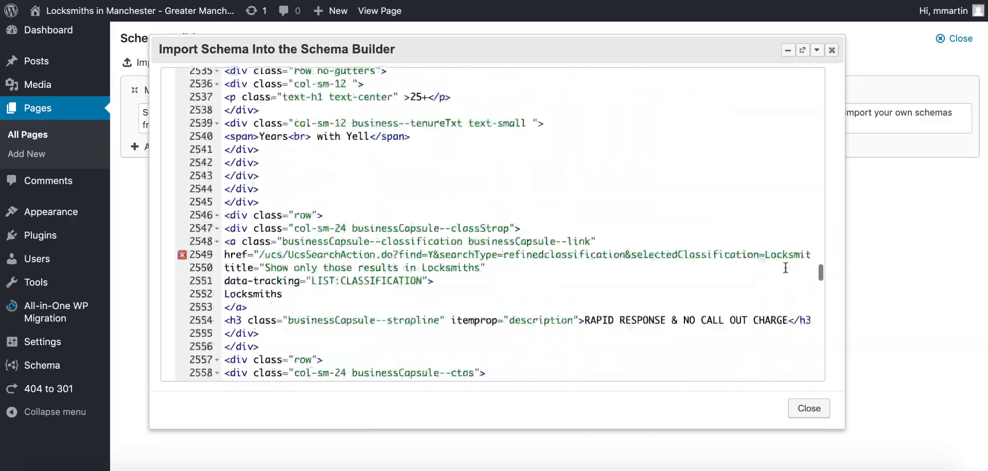
scroll("down", 3)
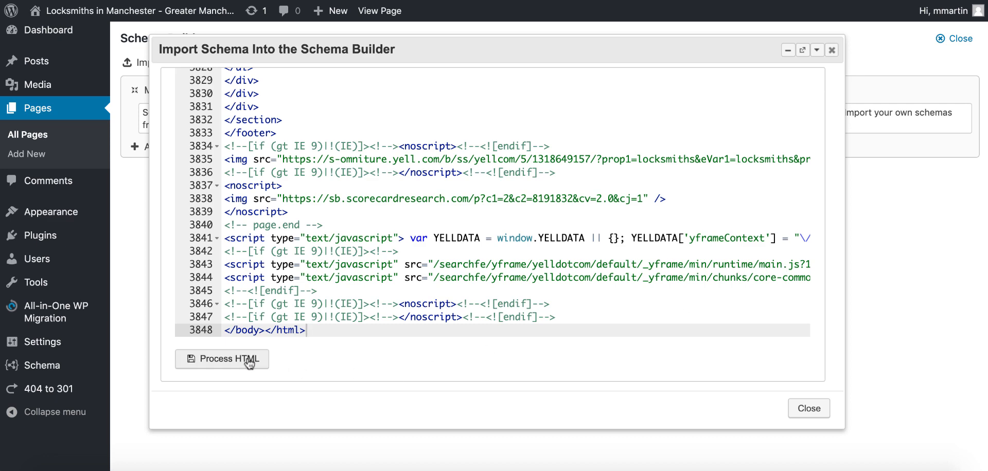
left_click(223, 359)
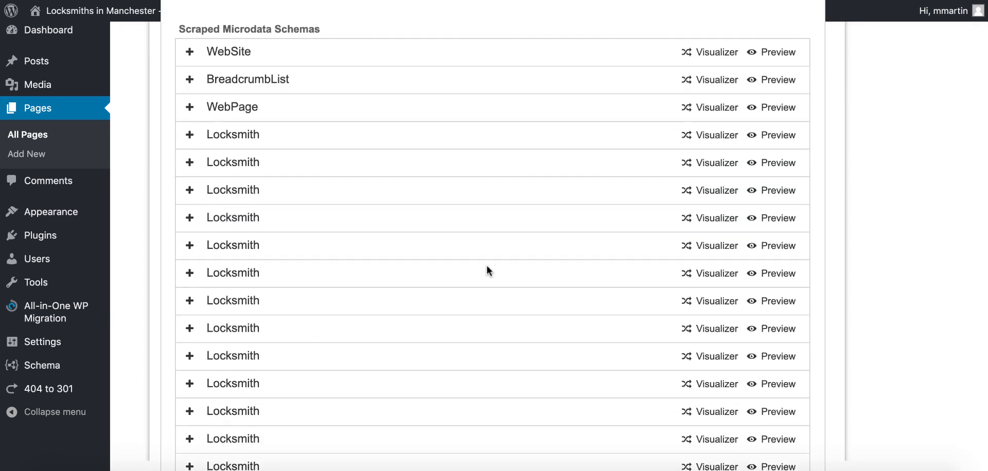
Review the scraped schema results list with WebSite and BreadcrumbList entries
scroll("down", 3)
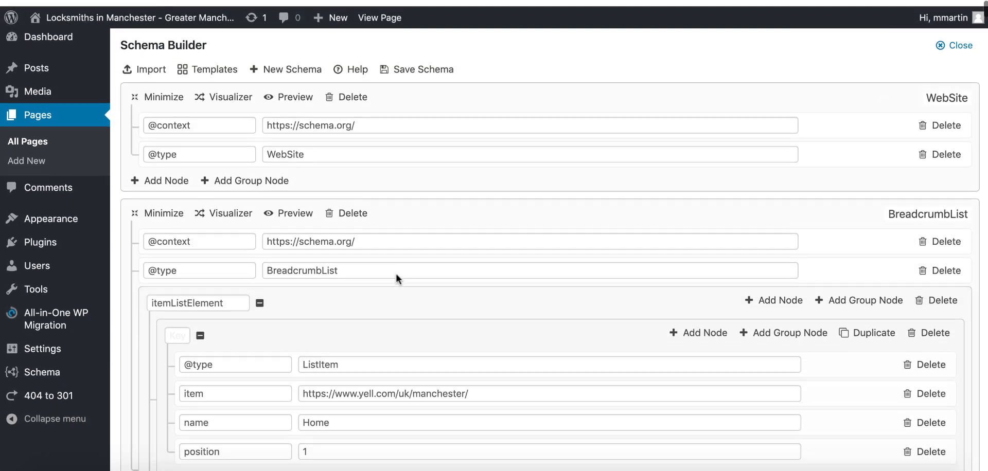
scroll("down", 3)
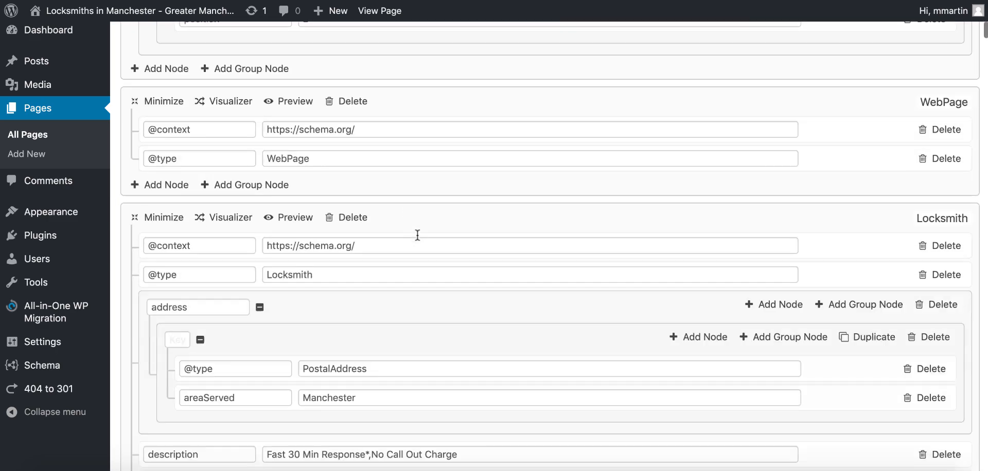
scroll("down", 3)
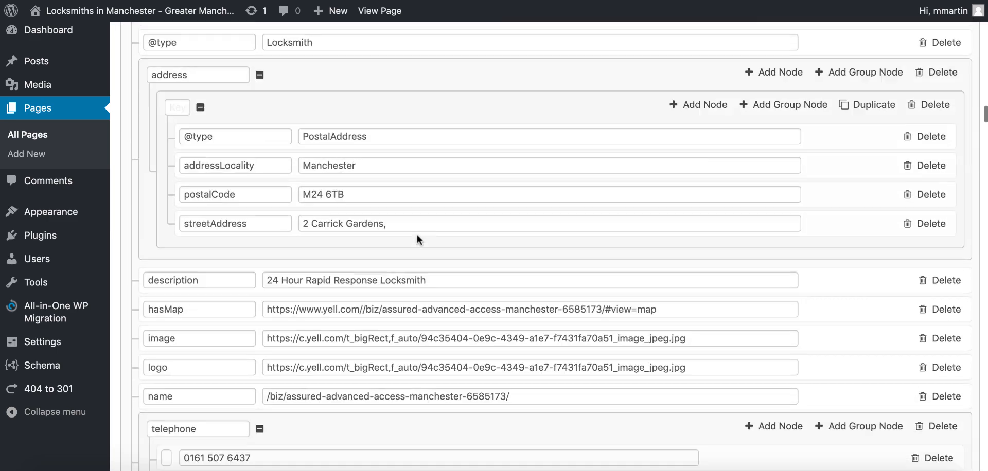